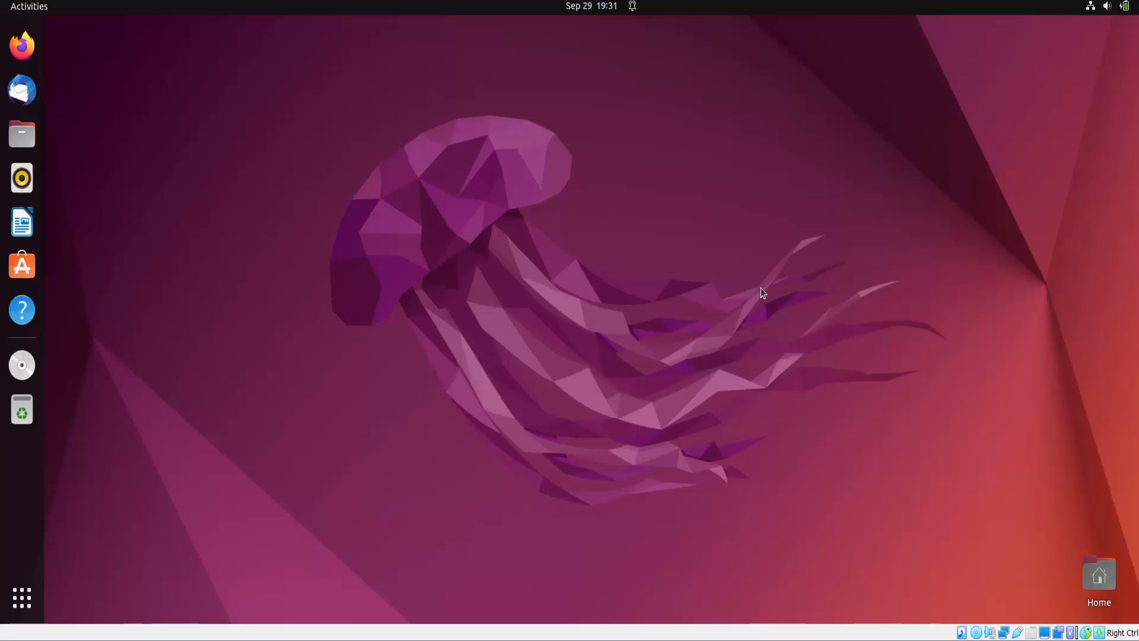
Step: Open a Terminal window from the dock, move it to the screen centre and enlarge it
left_click(22, 365)
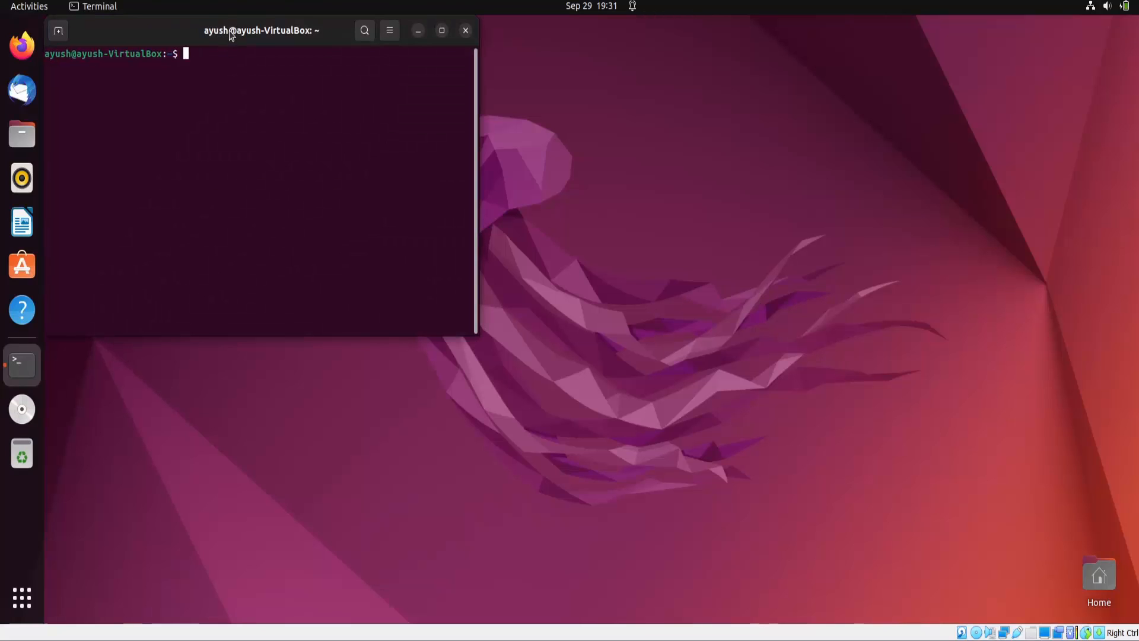
left_click_drag(261, 30, 600, 113)
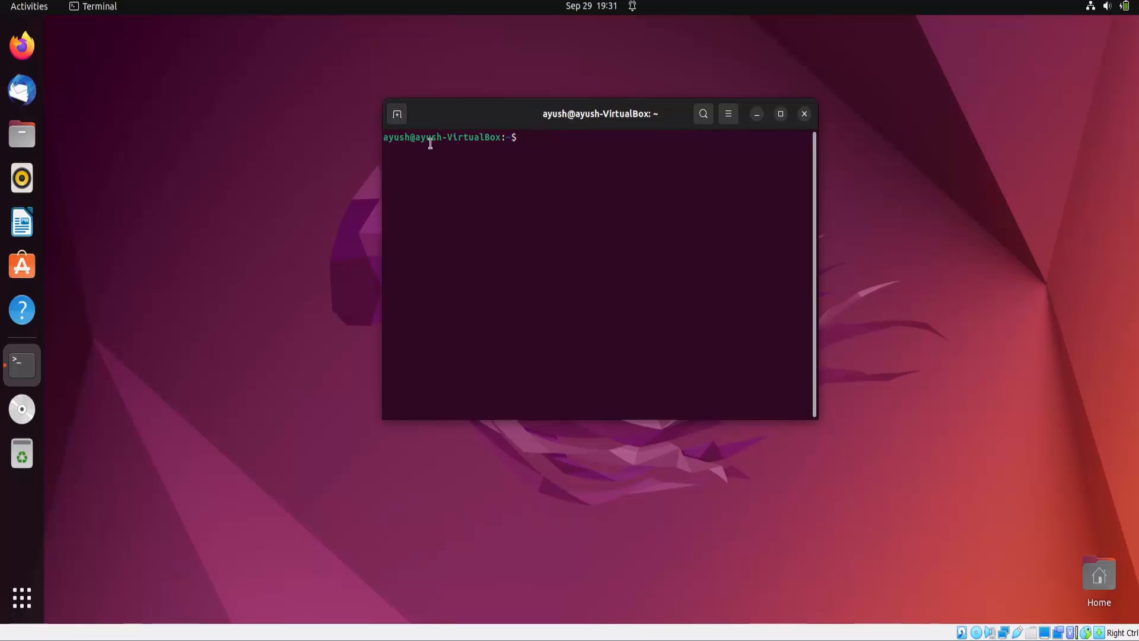
mouse_move(583, 133)
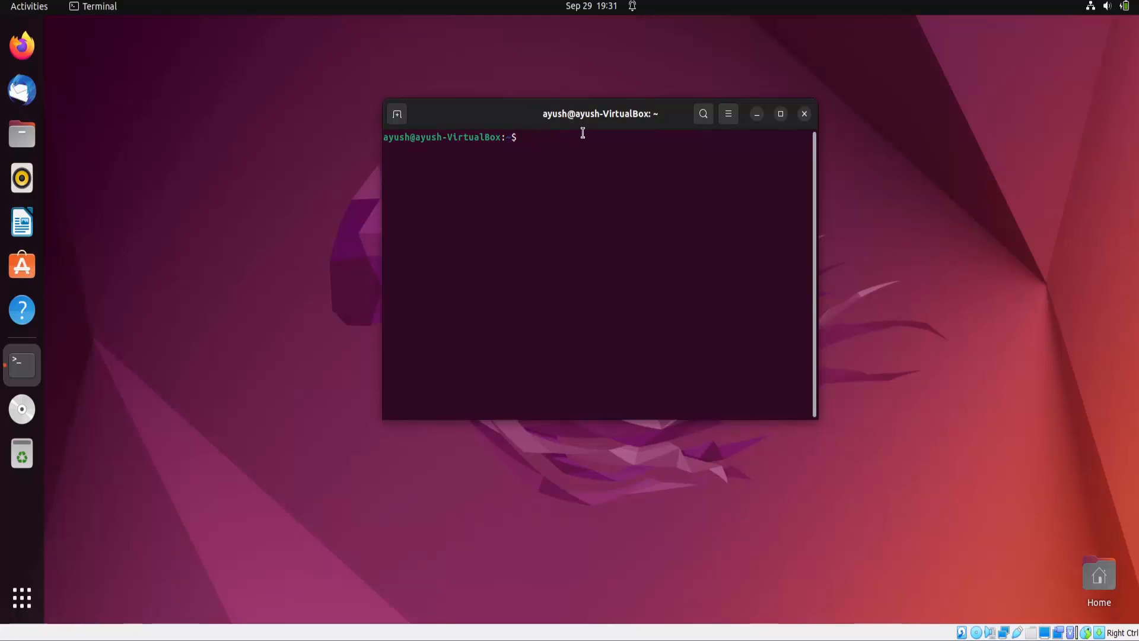
left_click(596, 136)
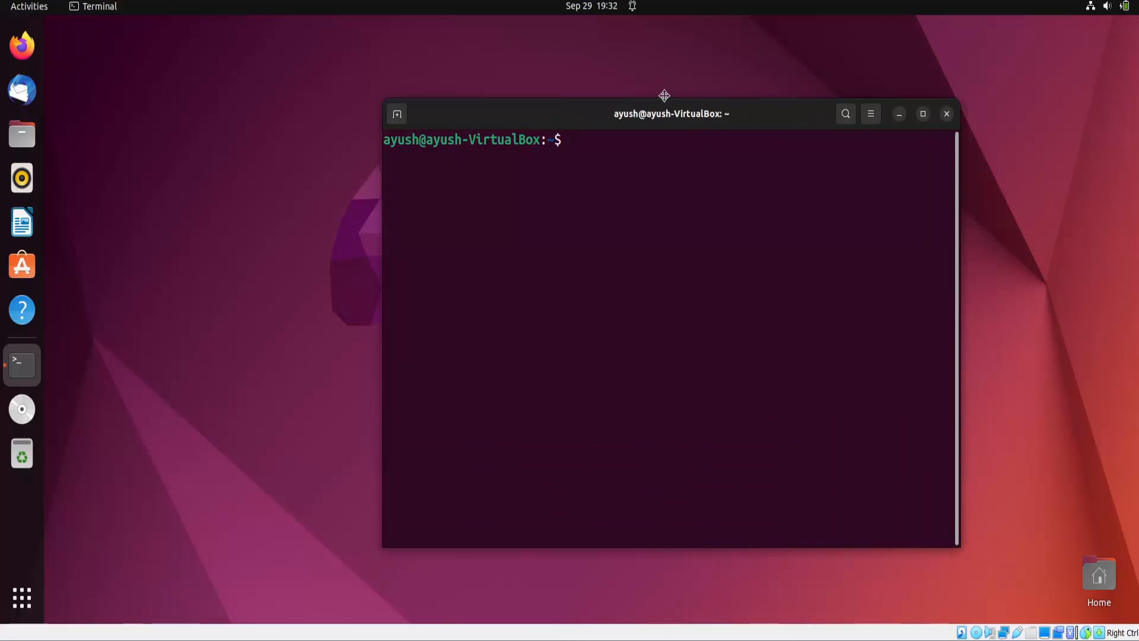
Step: Run hostname, hostname -i (127.0.1.1) and hostname -I (10.0.2.15)
left_click_drag(663, 113, 618, 94)
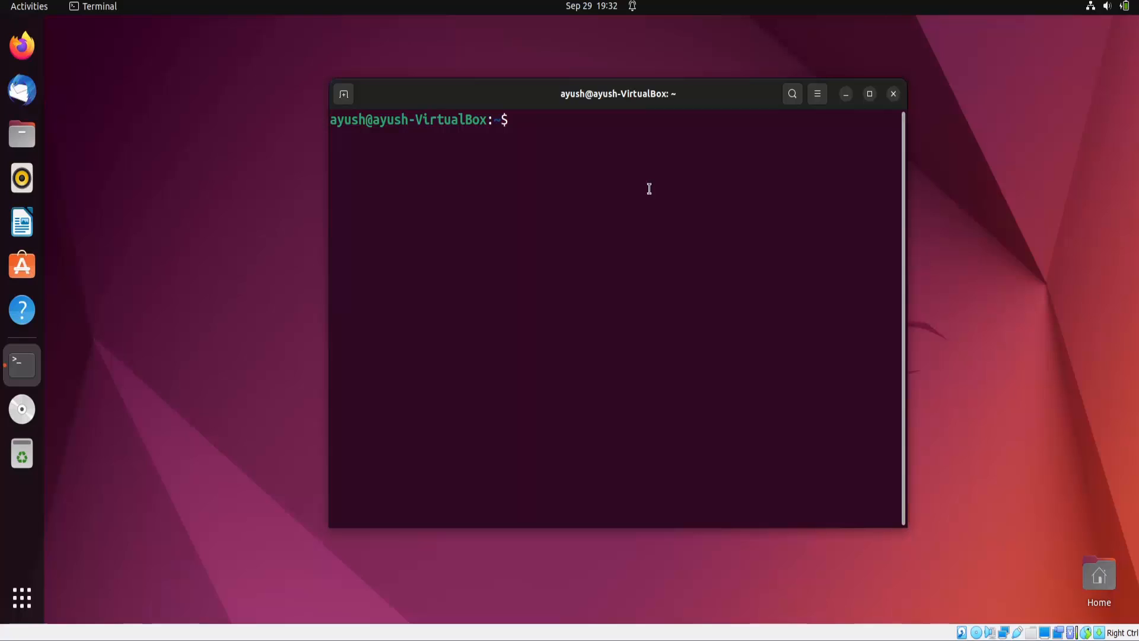
type("hostname")
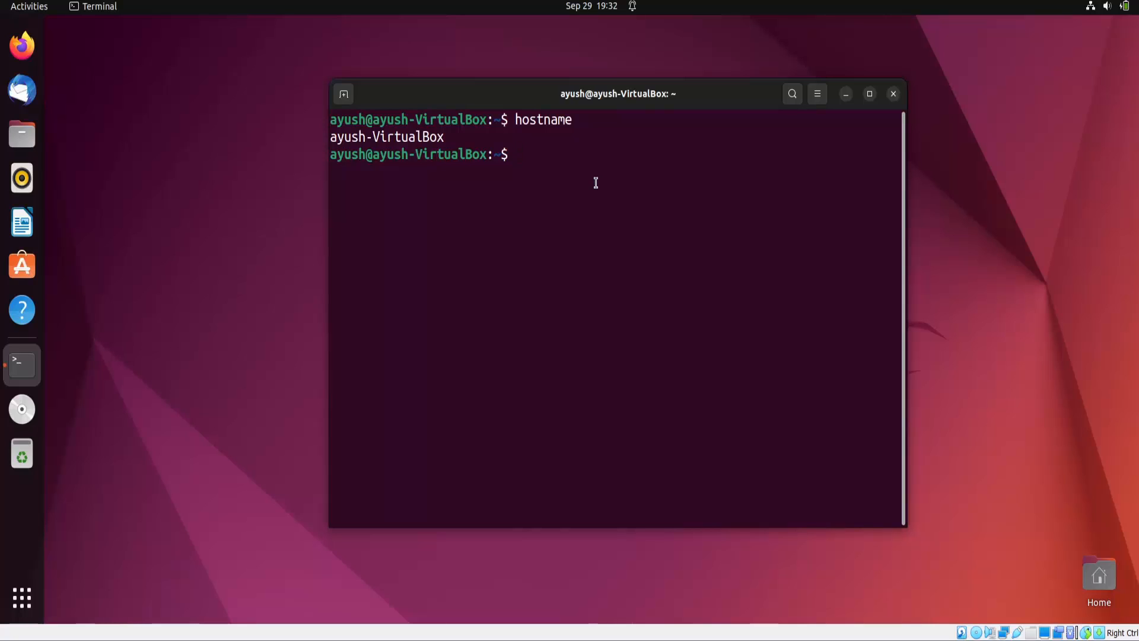
type("hos")
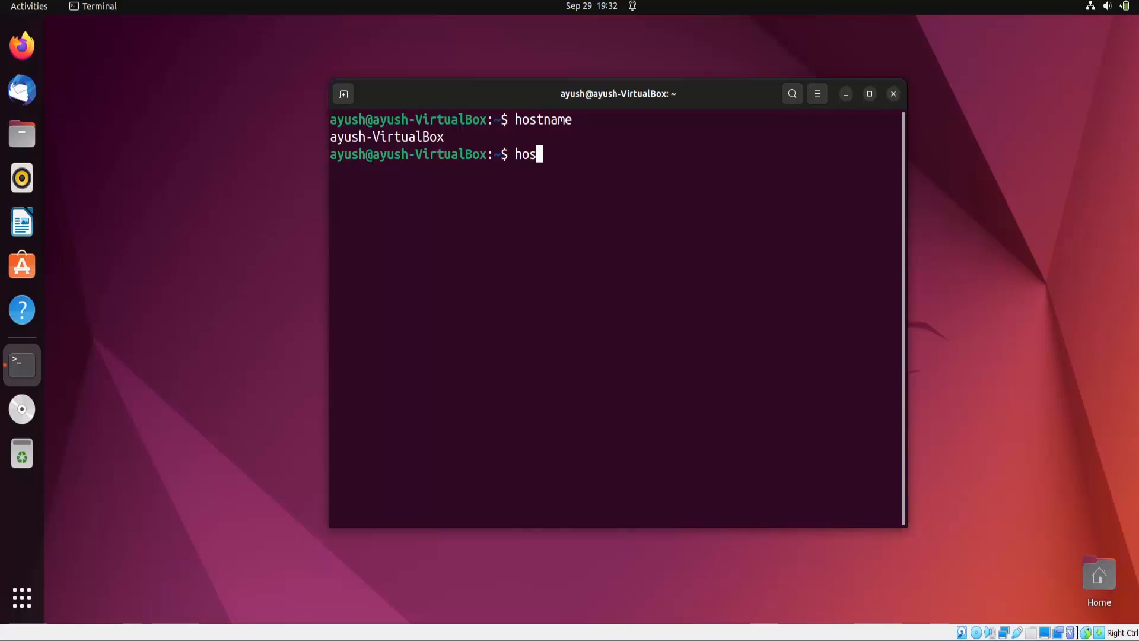
type("tname -")
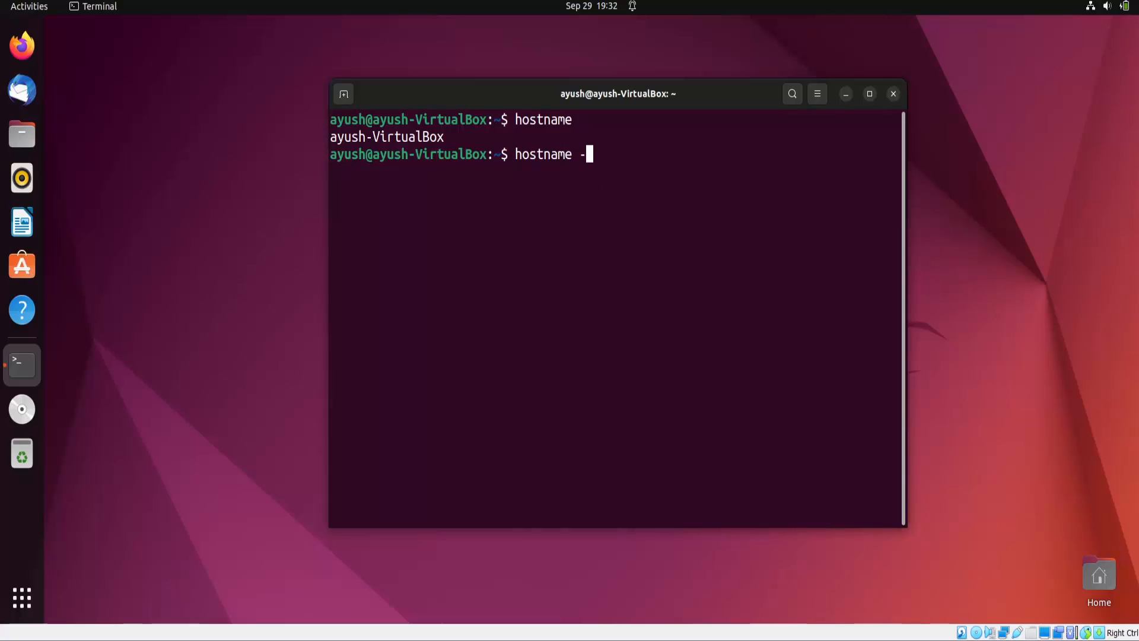
key("Return")
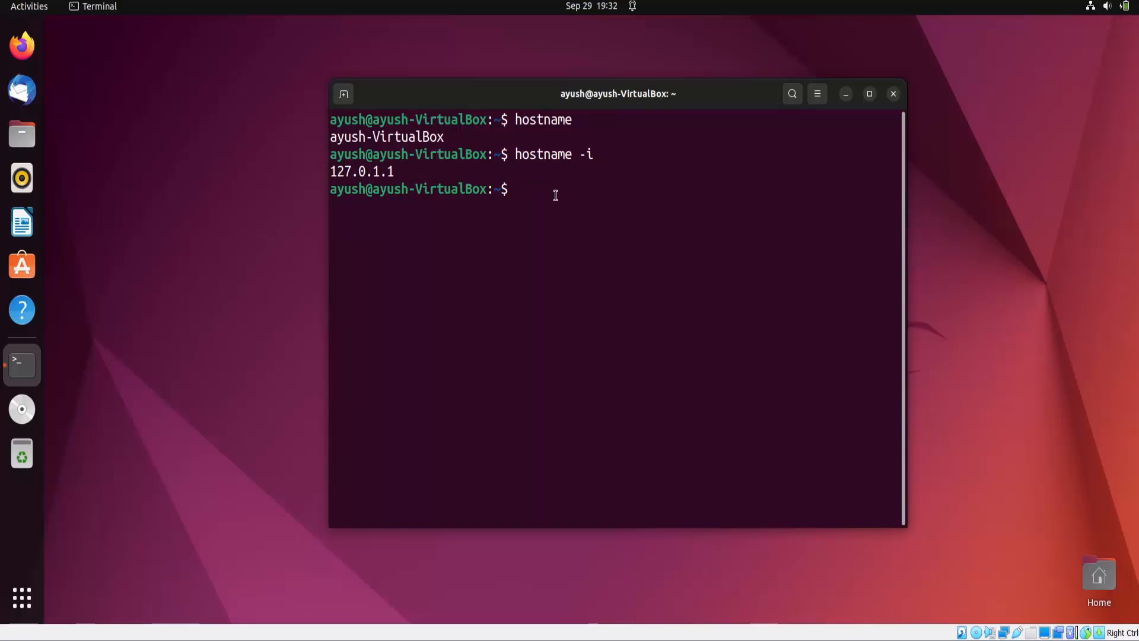
type("hostname -")
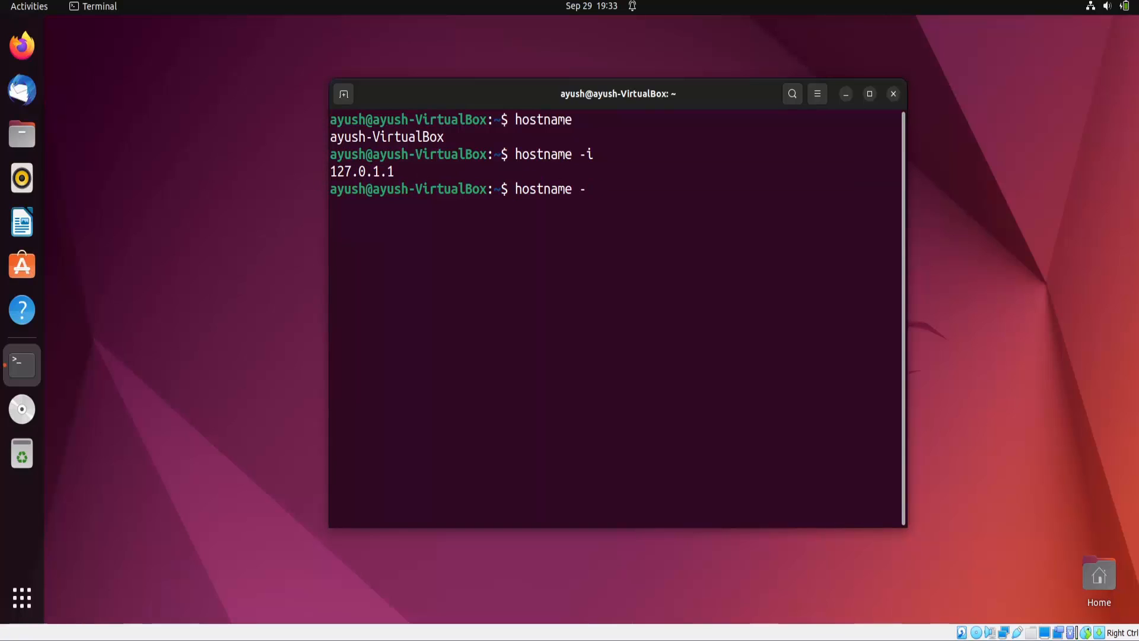
type("I")
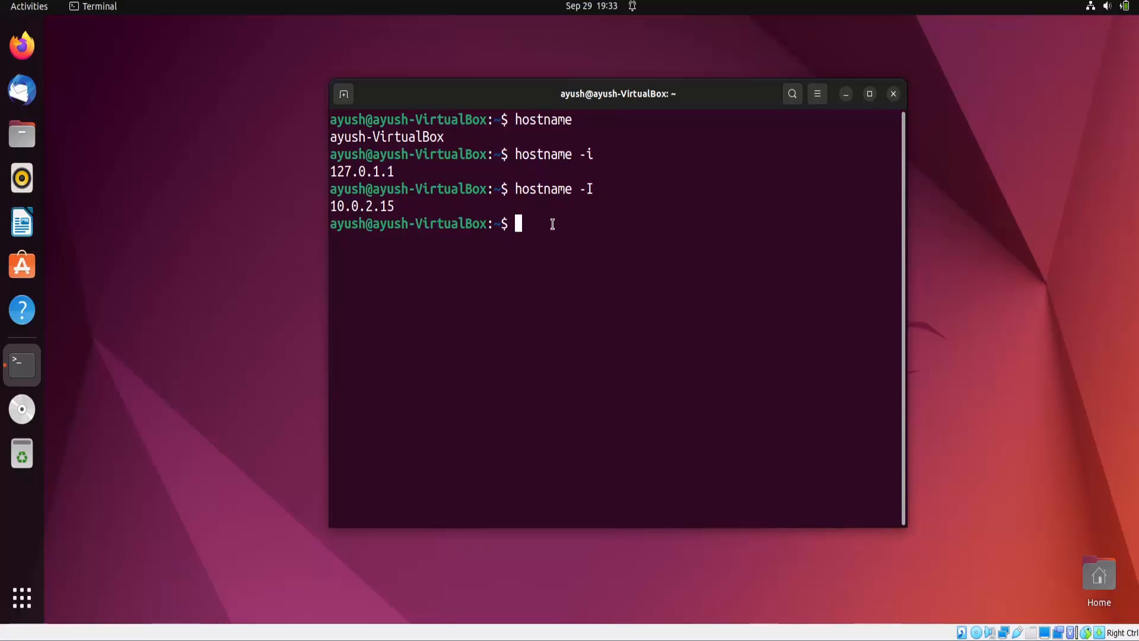
Step: Attempt renaming the host to _3xabyt3_ with sudo hostname, authorising with the password
type("s")
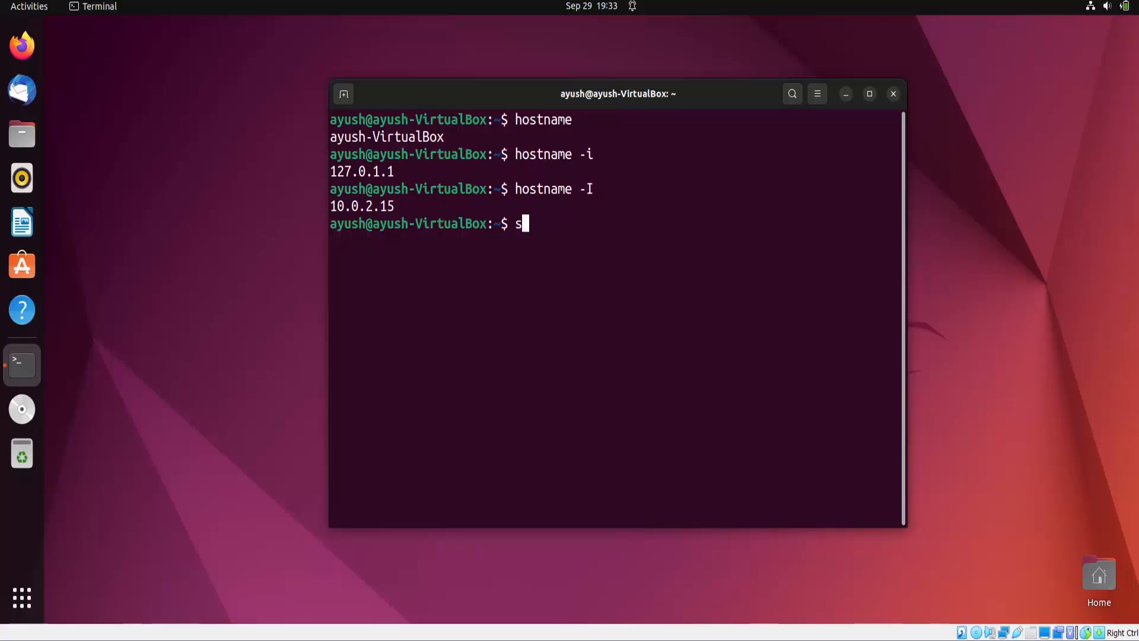
type("udo")
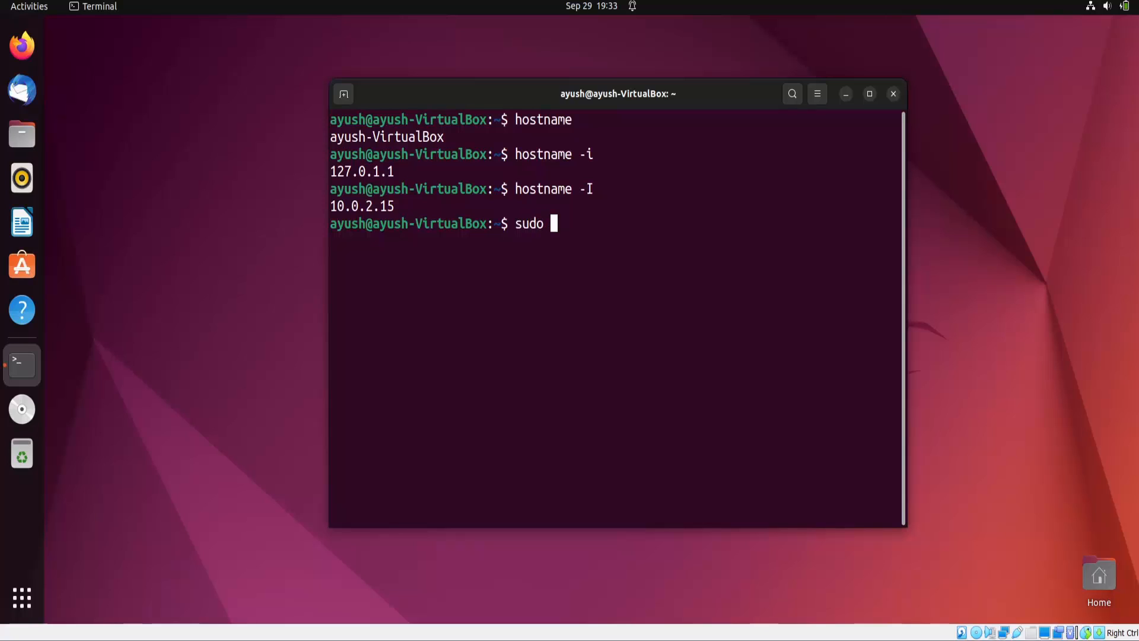
key("BackSpace")
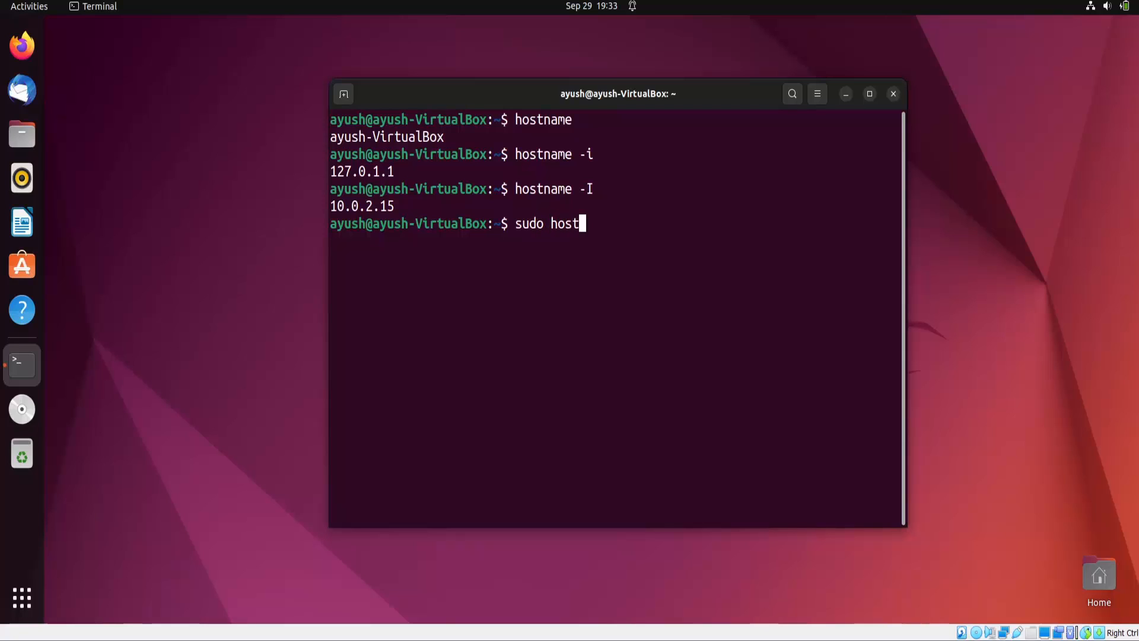
type("name")
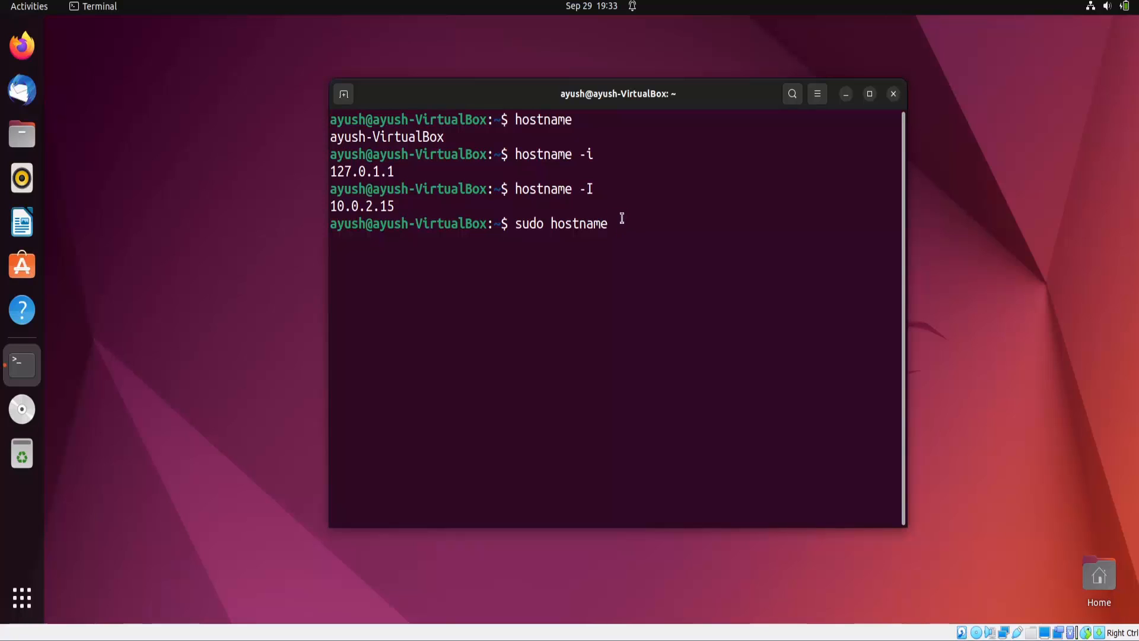
mouse_move(644, 228)
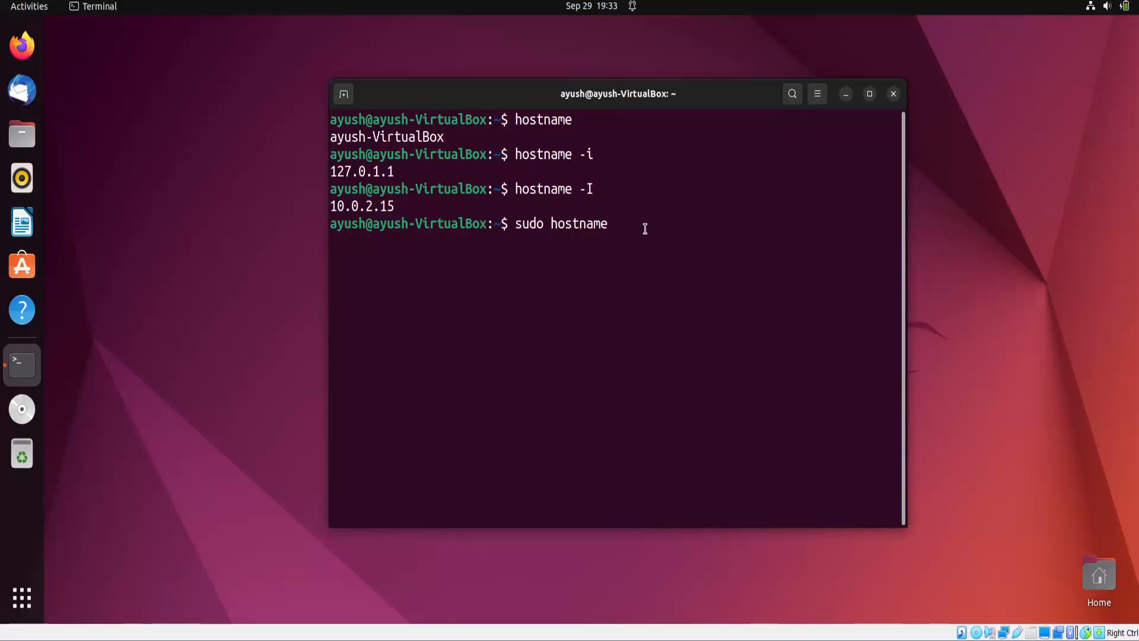
type("_3xa")
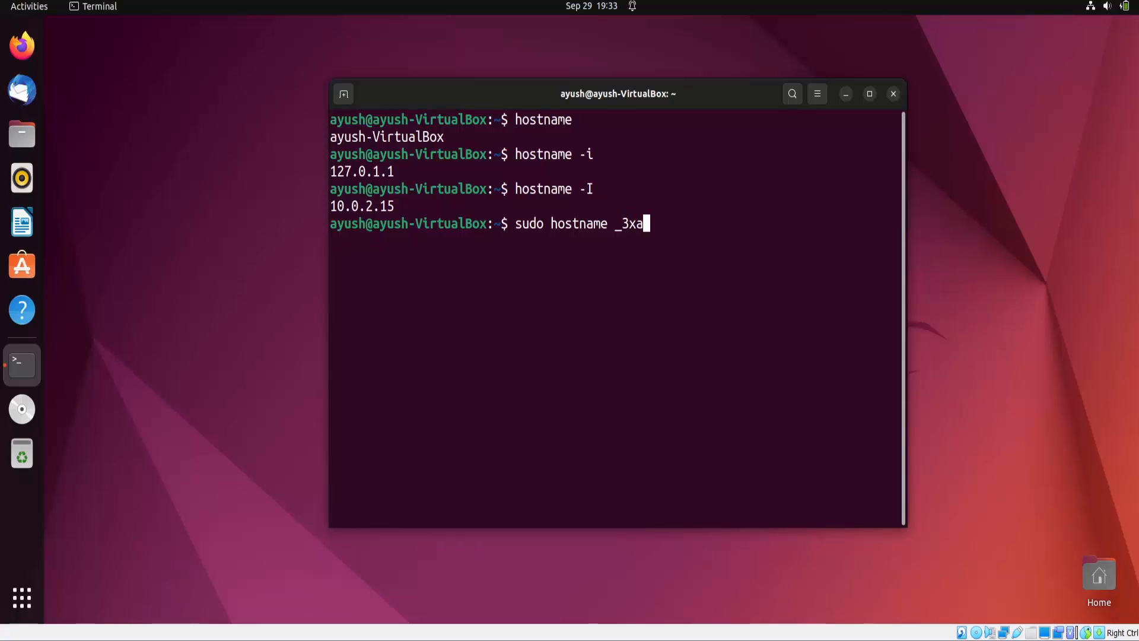
type("byt3_")
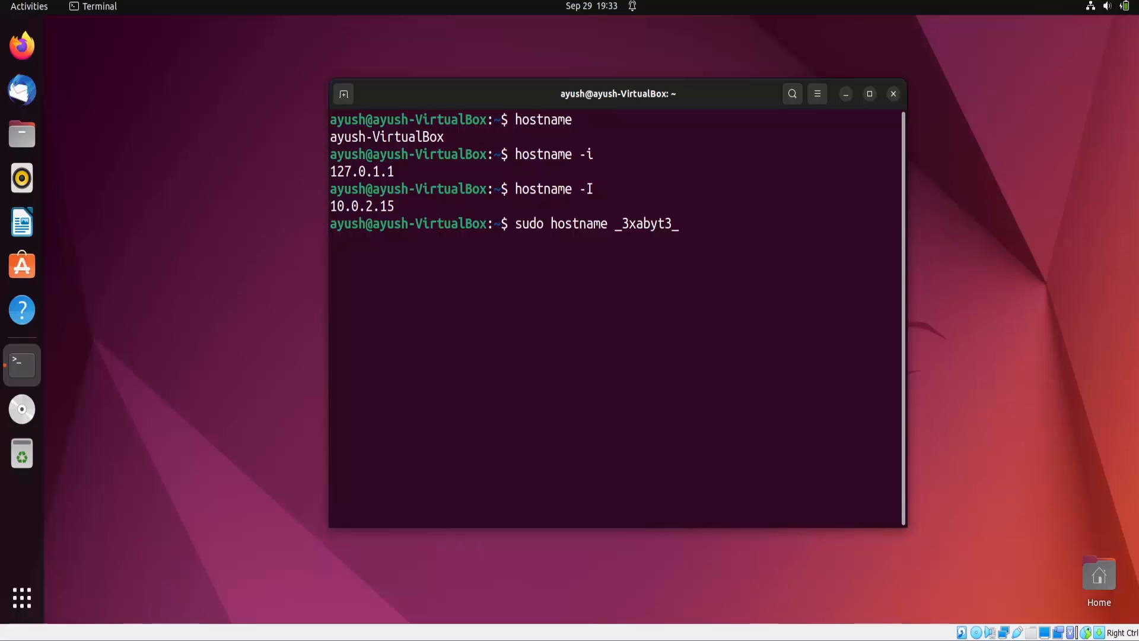
key("Return")
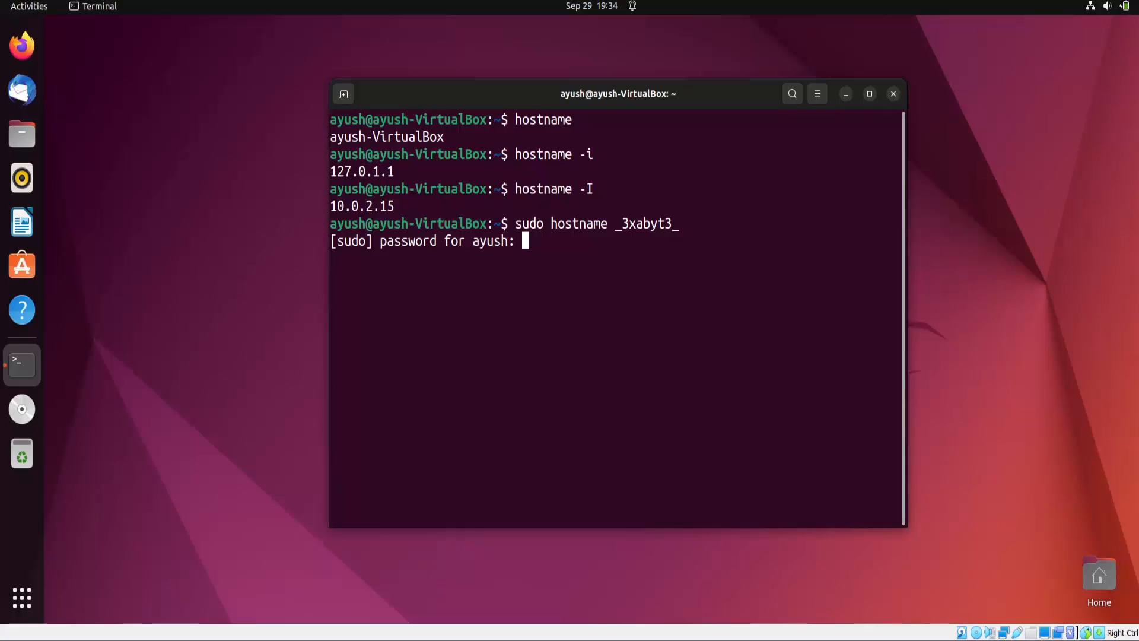
key("Return")
type("sudo hostname ayush-VirtualBox")
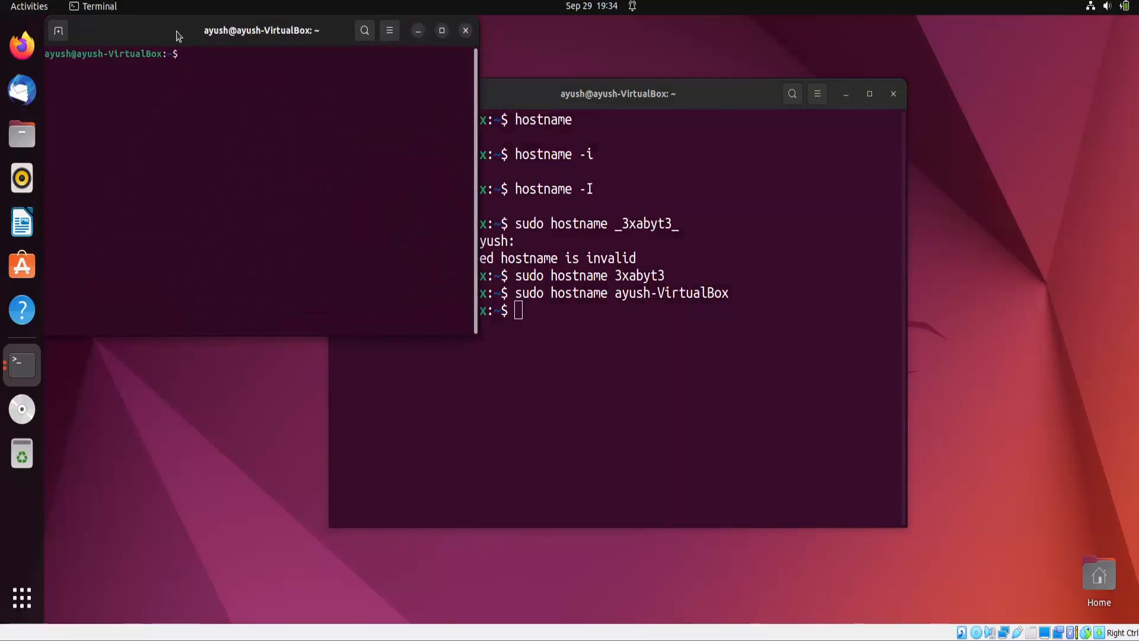
double_click(116, 53)
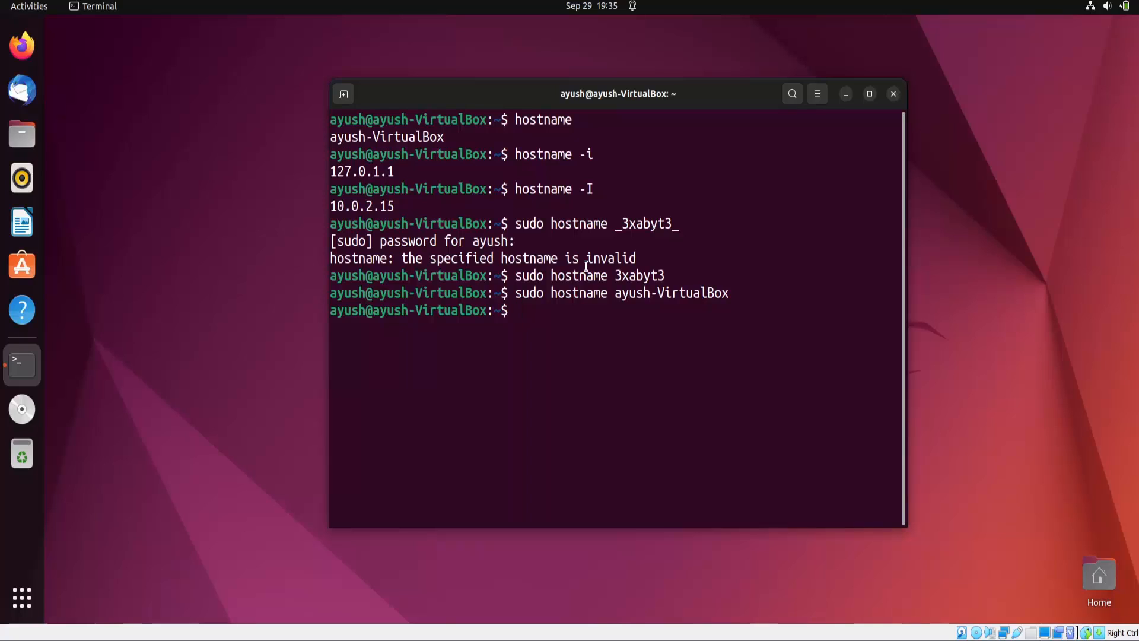
Step: Write 3xabyt3 into a new hostname.txt file using cat > hostname.txt
type("cat")
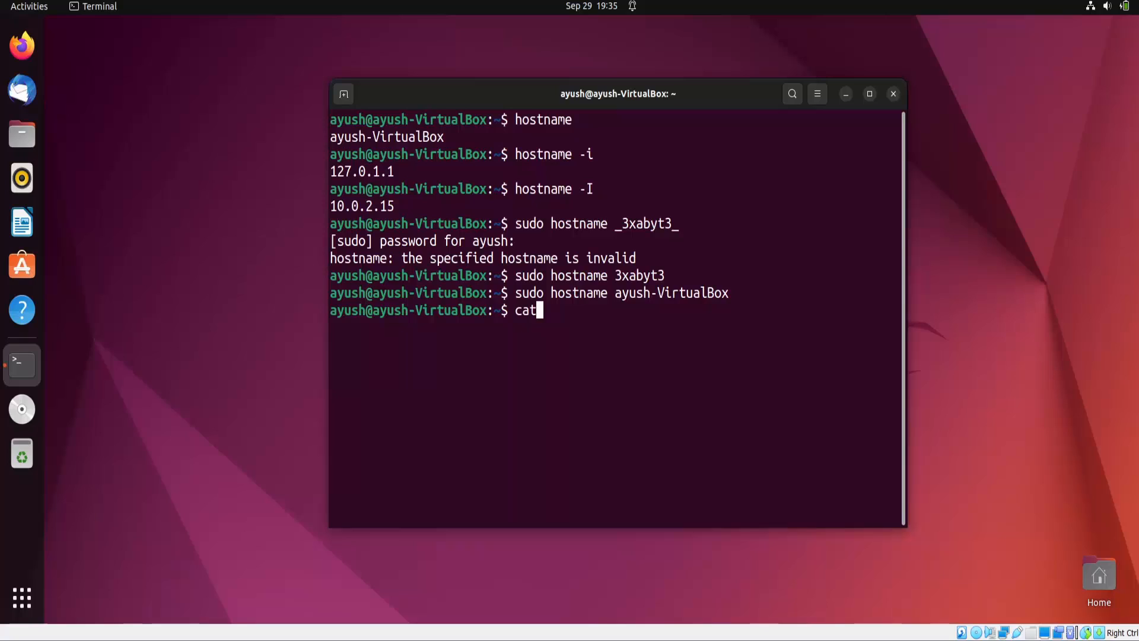
type(">")
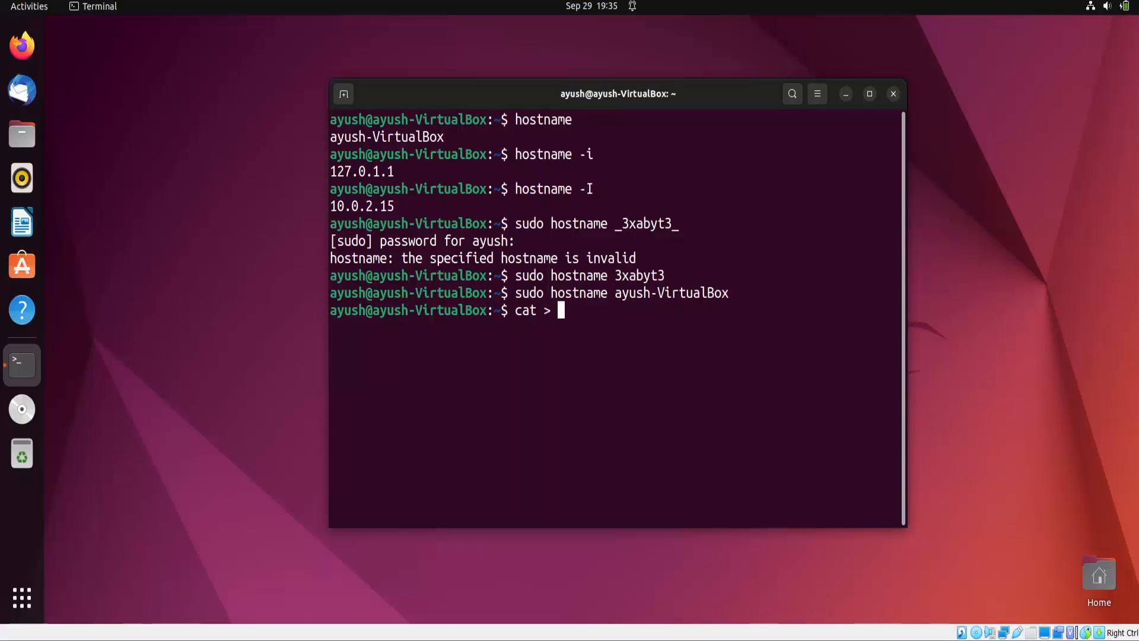
type("hostname.txt")
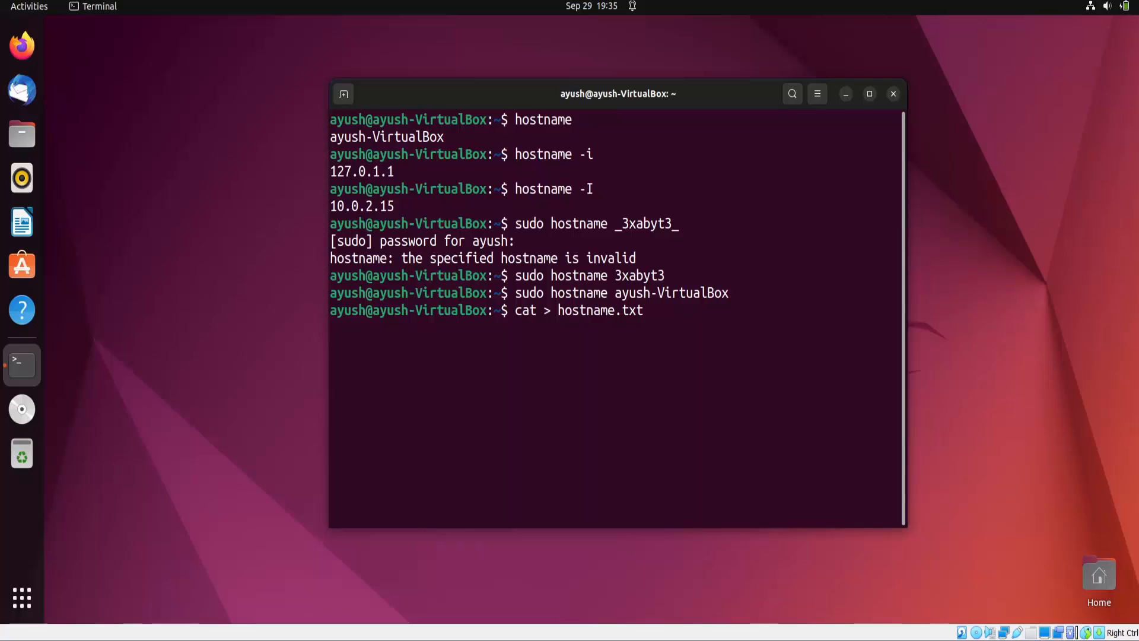
key("Return")
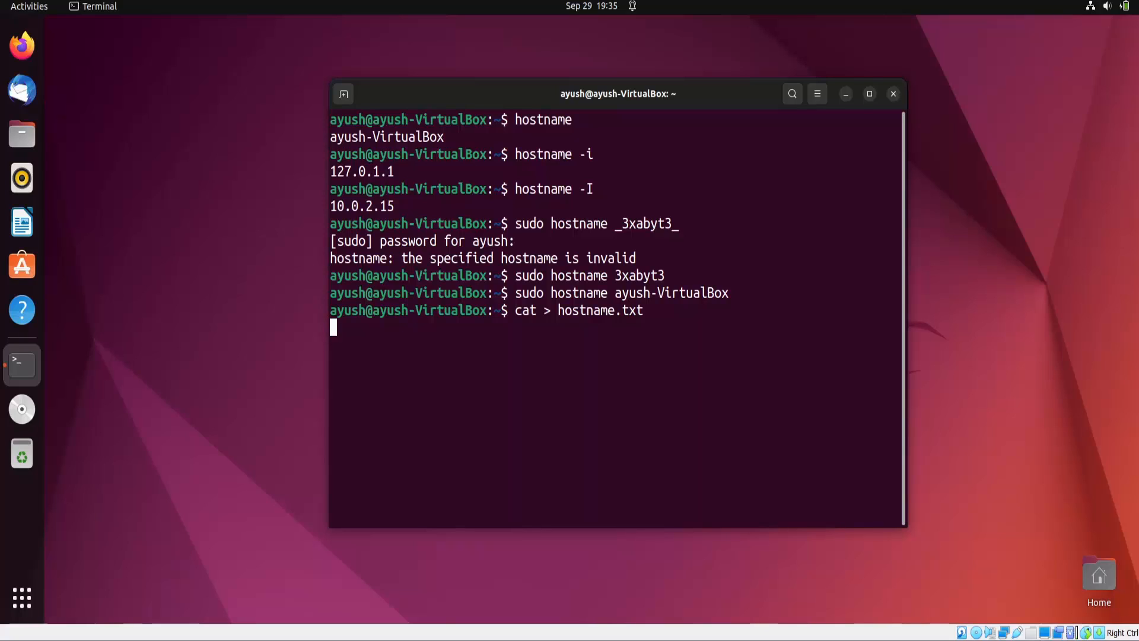
type("3xabyt3")
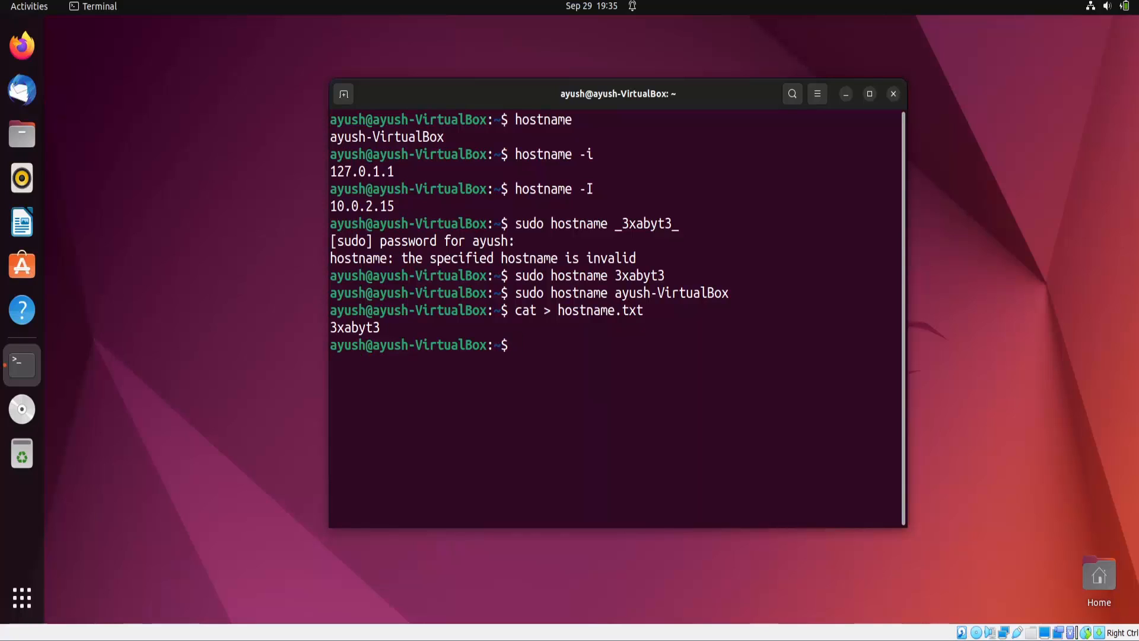
type("cat > hostname.txt")
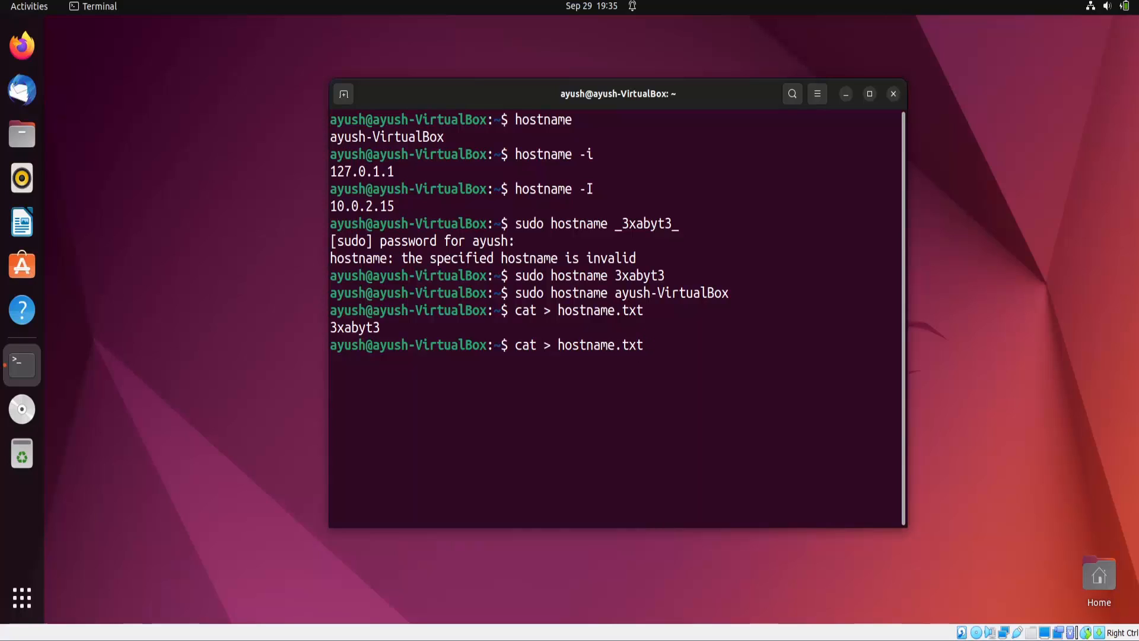
Step: Load the hostname from the file with sudo hostname -F hostname.txt
type("s")
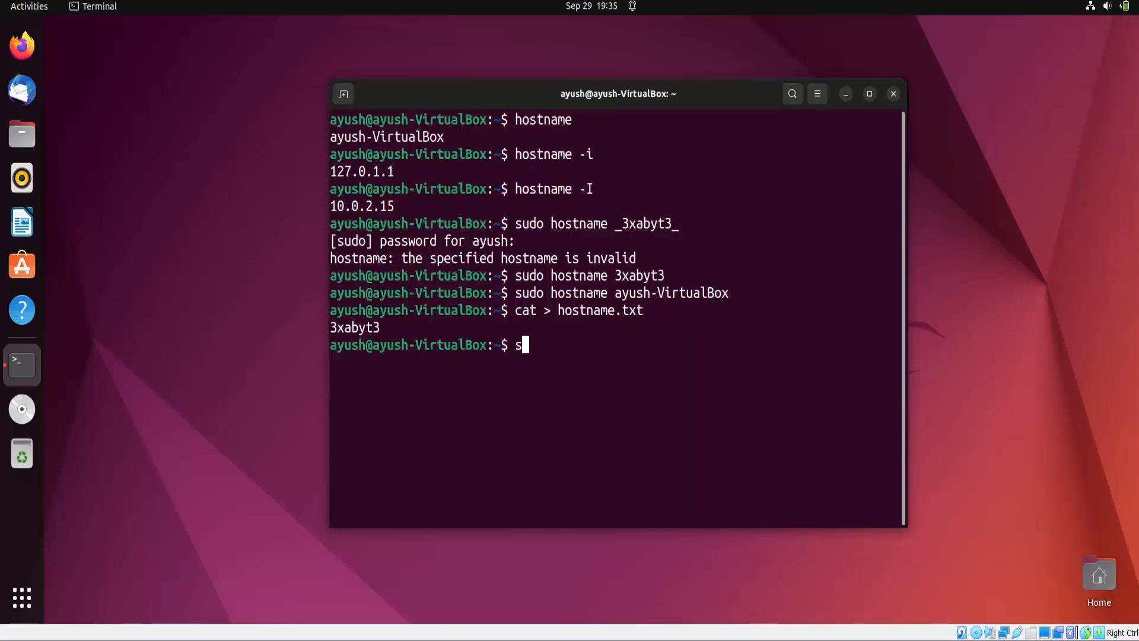
type("udo hostname -F")
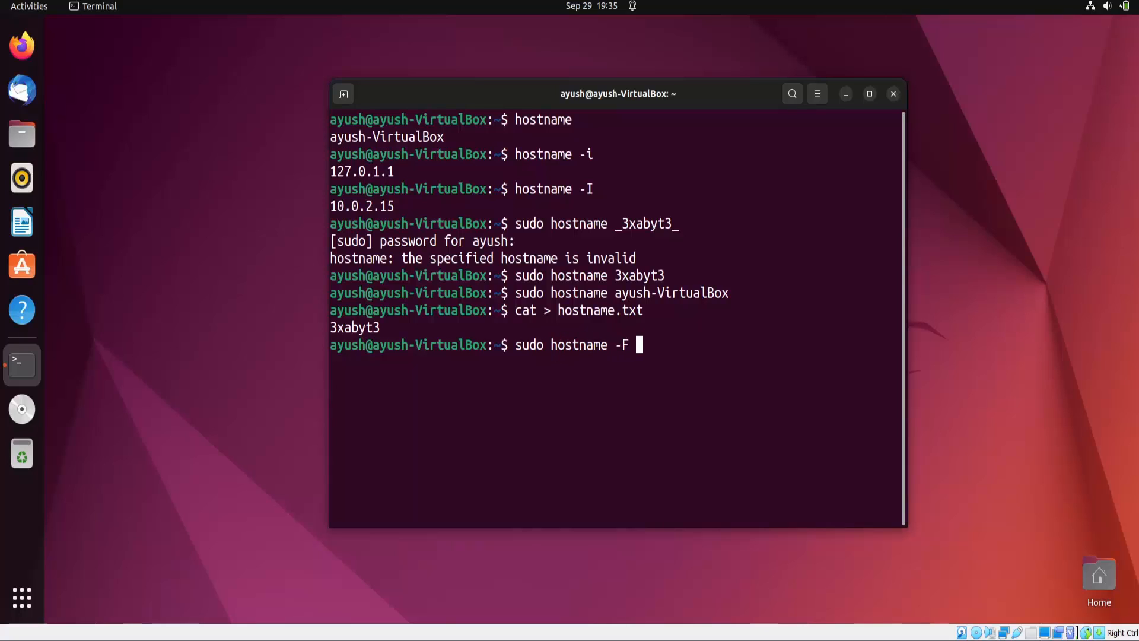
type("hostname.txt")
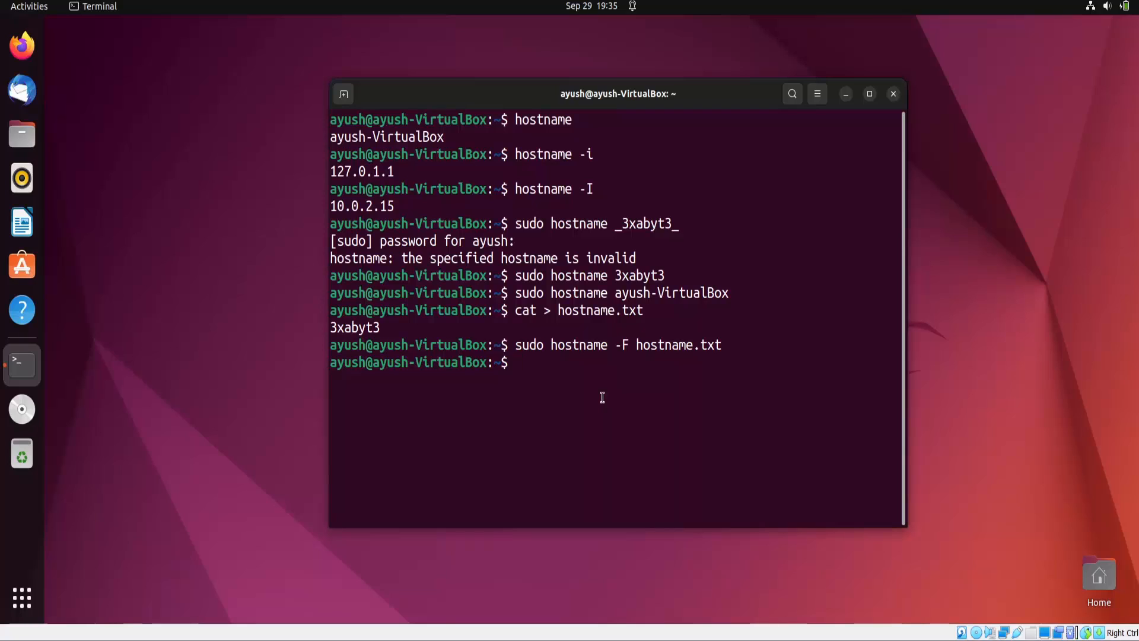
type("ho")
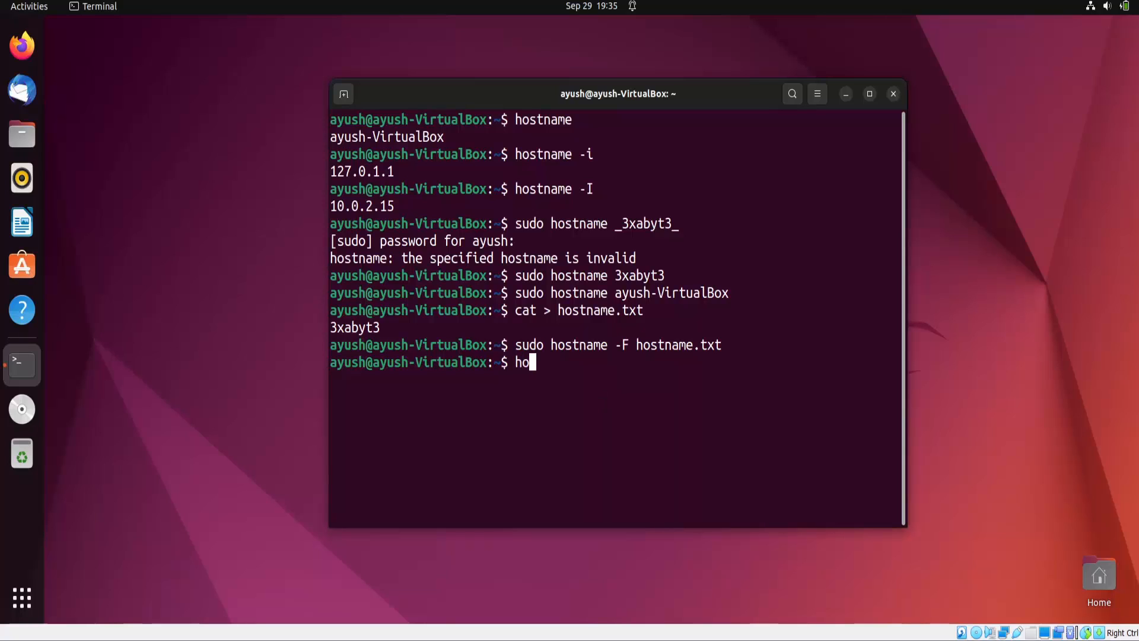
Step: Confirm hostname -f shows 3xabyt3, then enter sudo hostname ayush-VirtualBox
type("stname -f")
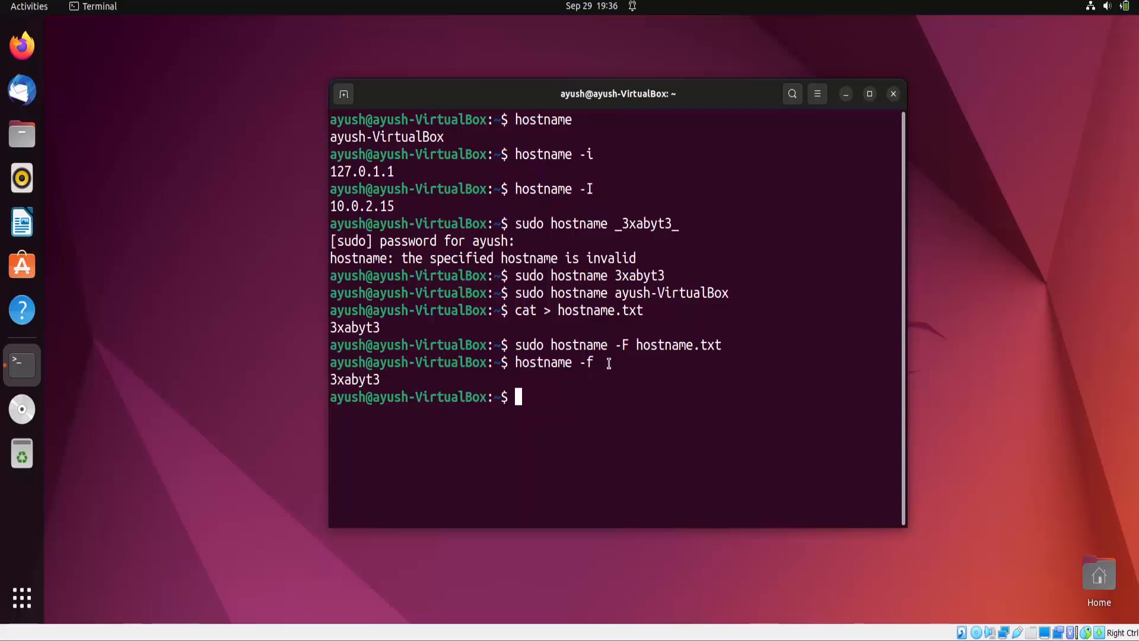
mouse_move(391, 379)
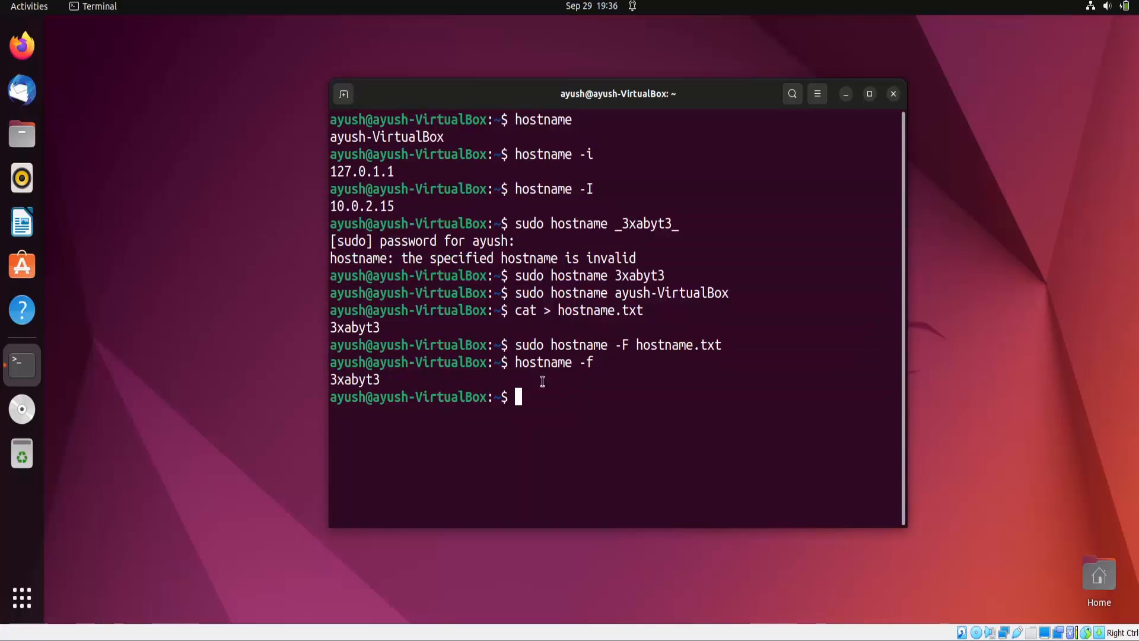
mouse_move(627, 392)
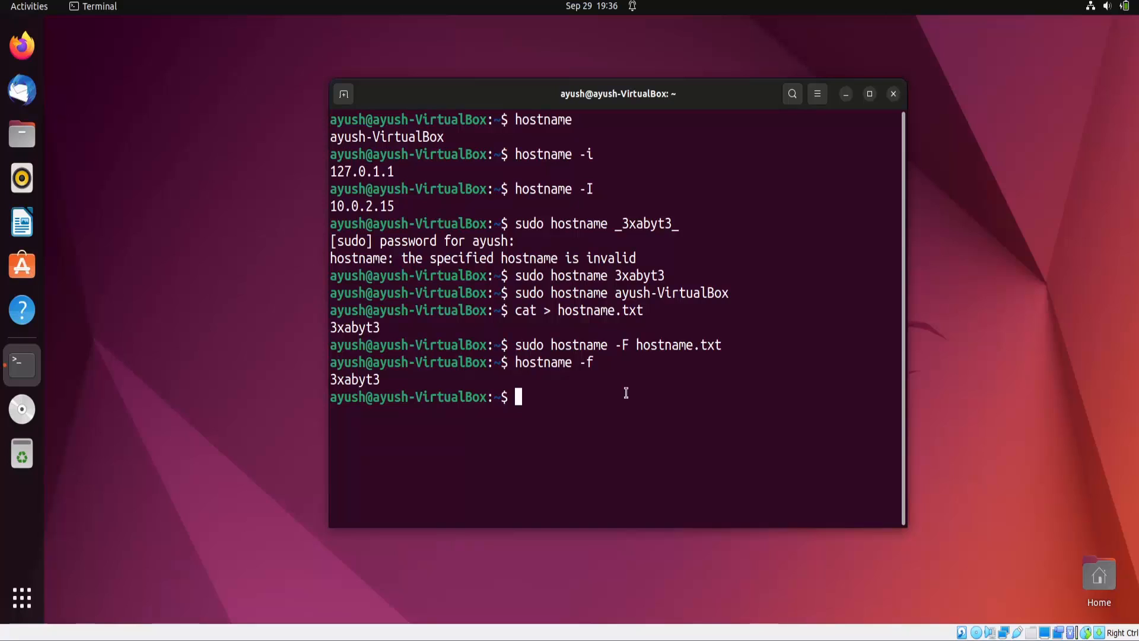
type("sudo hostname ayush-VirtualBox")
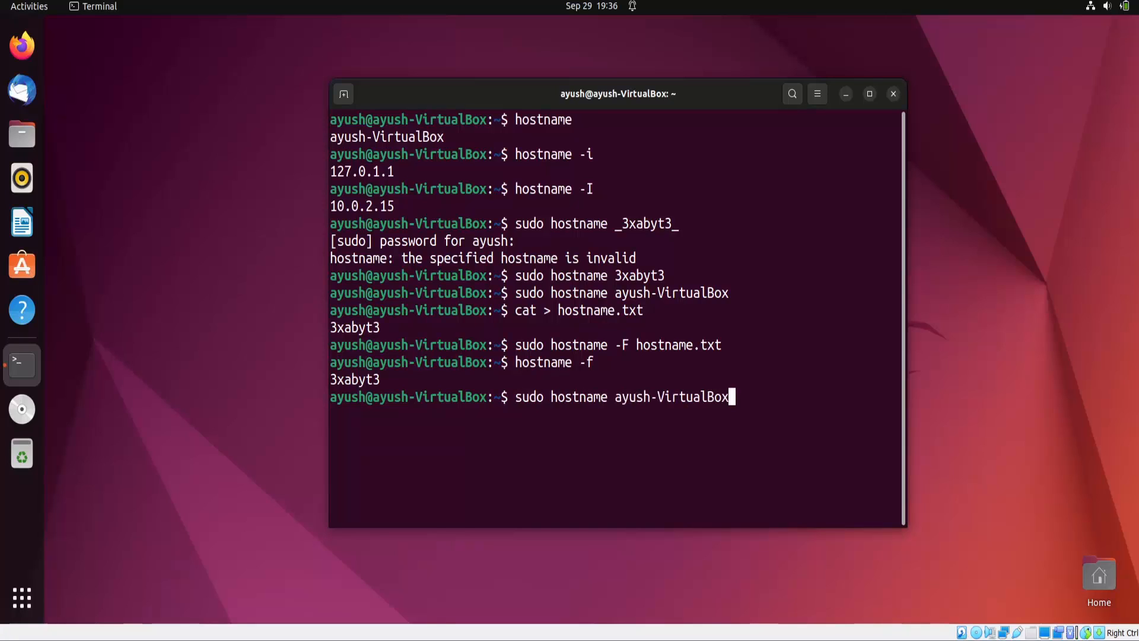